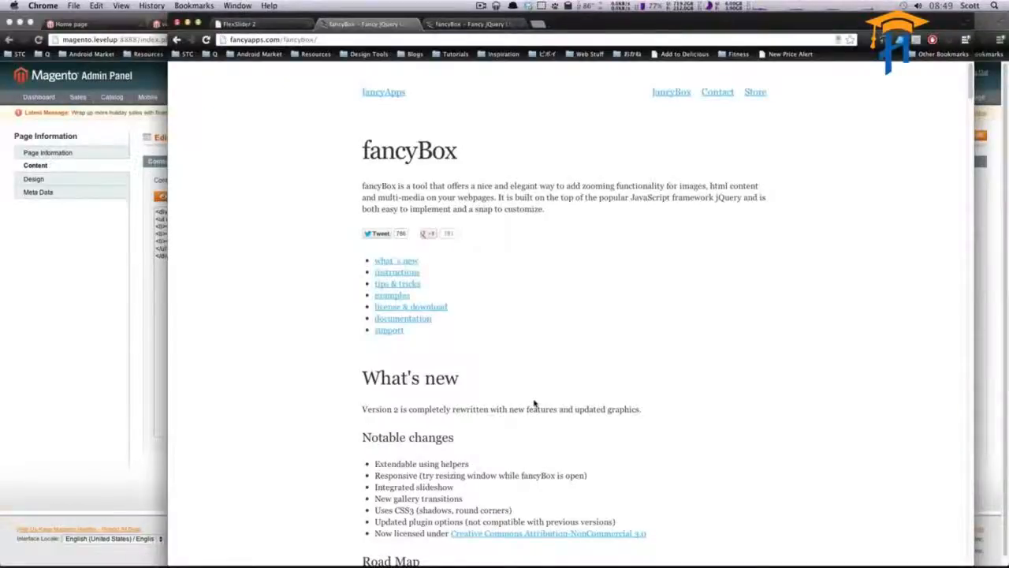
{"action": "mouse_move", "coordinate": [533, 385]}
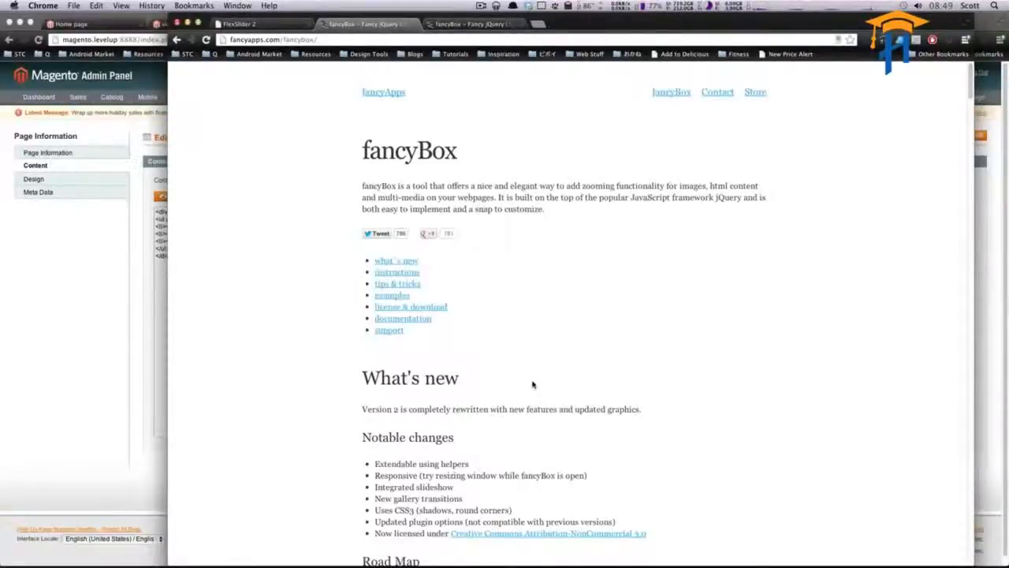
{"action": "mouse_move", "coordinate": [534, 372]}
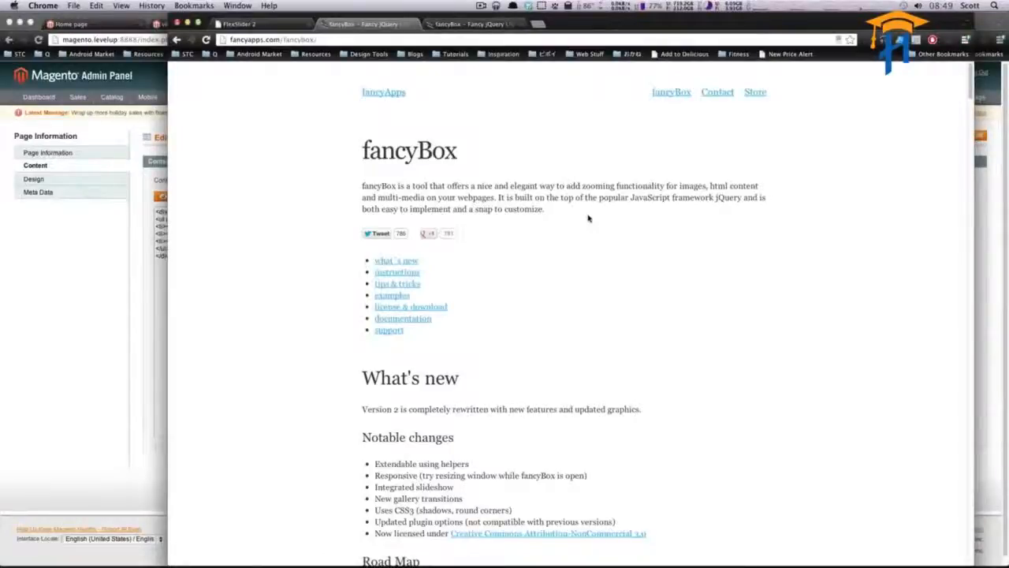
{"action": "mouse_move", "coordinate": [558, 224]}
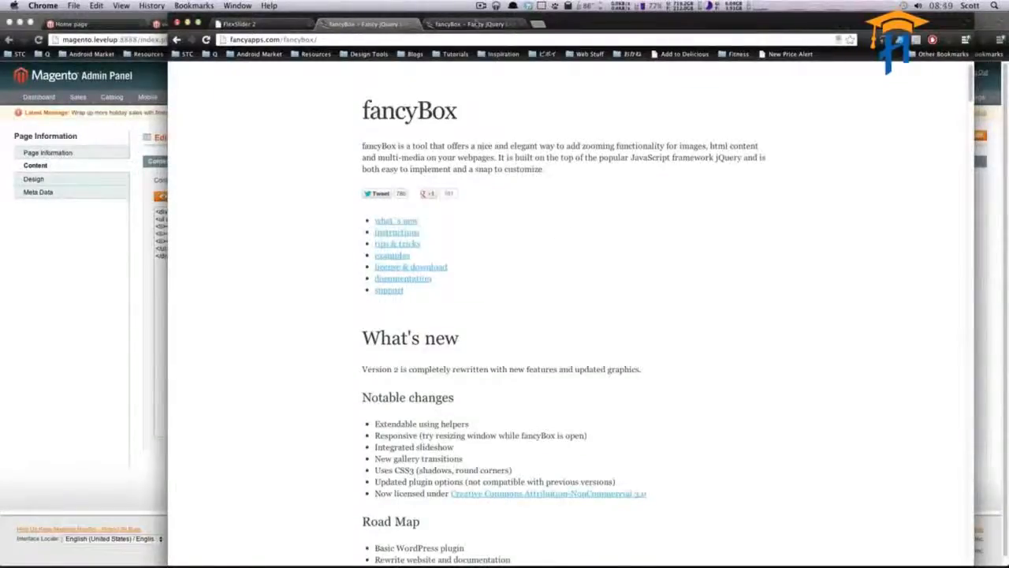
- Download the fancyBox package from fancyapps.com
{"action": "left_click", "coordinate": [410, 266]}
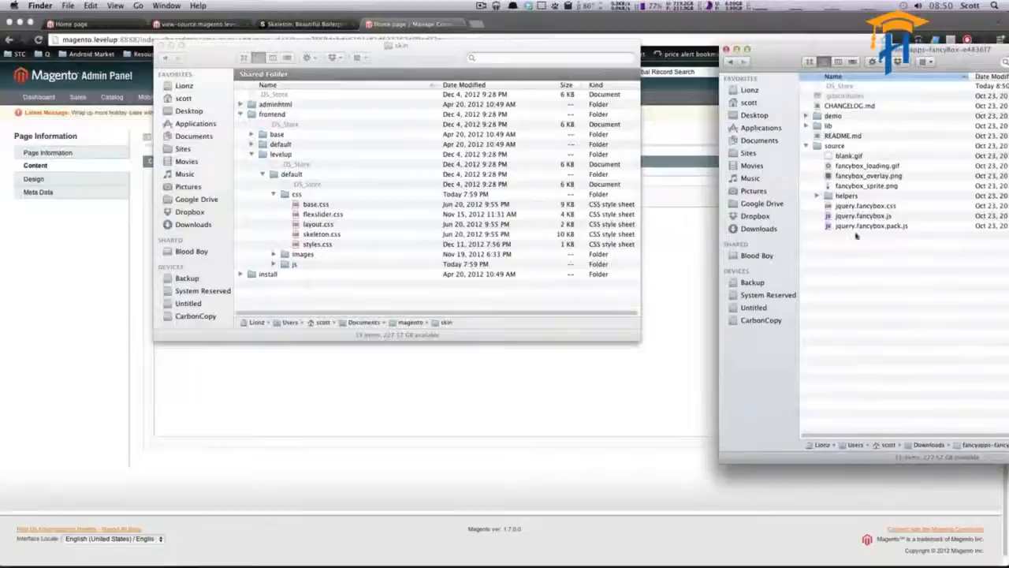
- Select jquery.fancybox.css, the packed script and image files in the fancyBox download for copying
{"action": "left_click", "coordinate": [864, 205]}
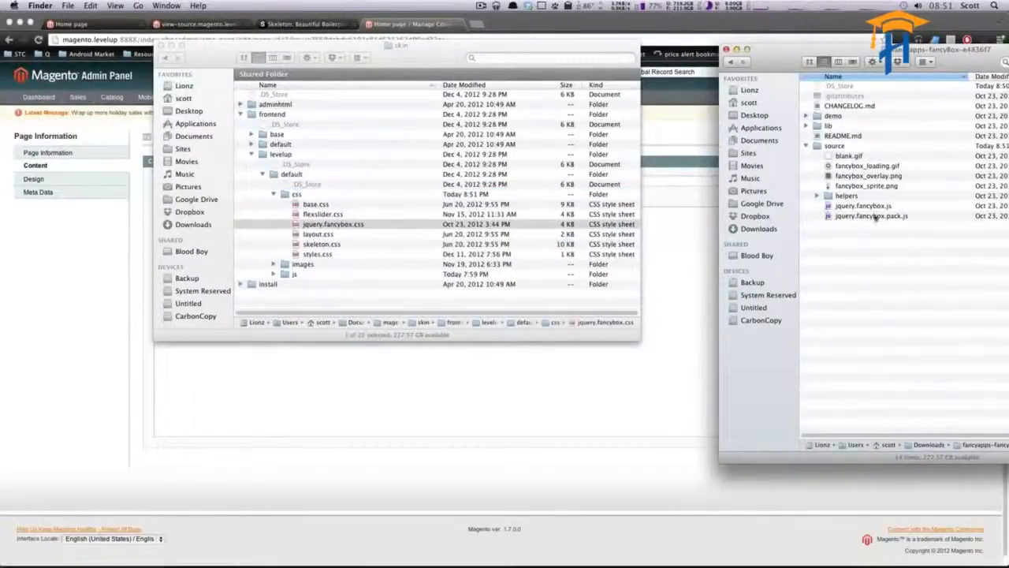
{"action": "left_click", "coordinate": [871, 215]}
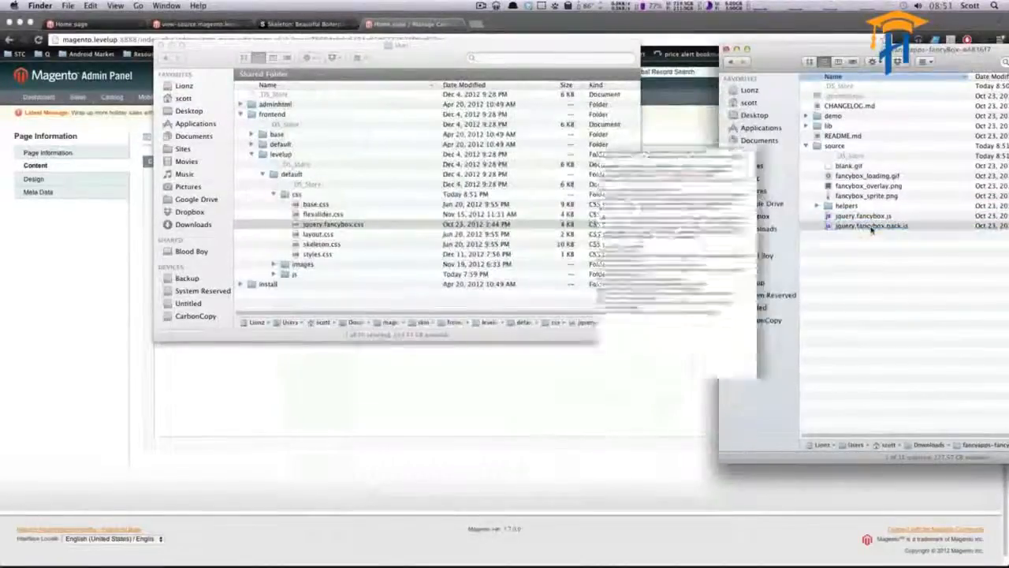
{"action": "left_click", "coordinate": [870, 226]}
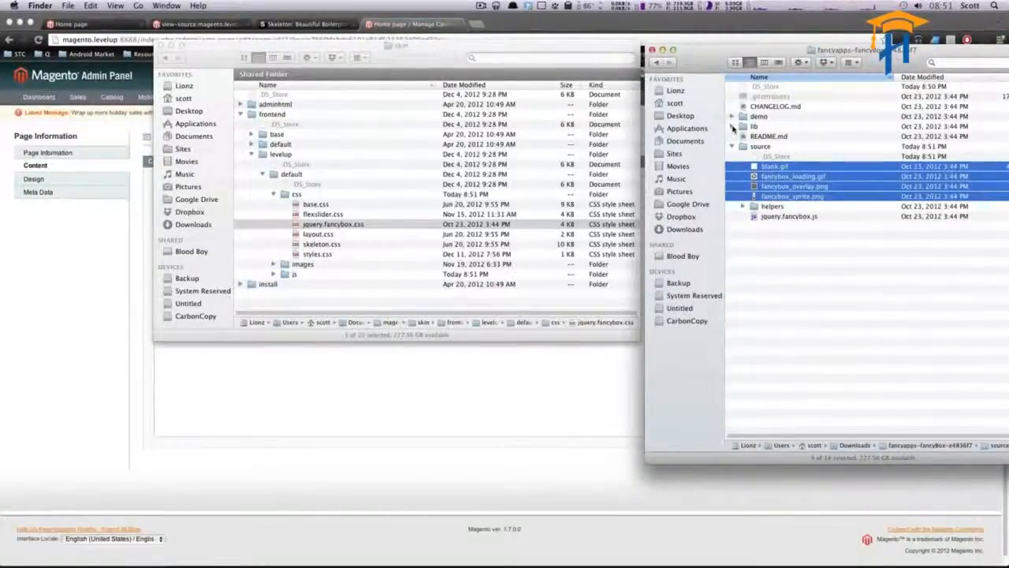
- Browse the fancyBox helpers folder and its thumbnail/media scripts, then return to Sublime Text 2
{"action": "left_click", "coordinate": [732, 126]}
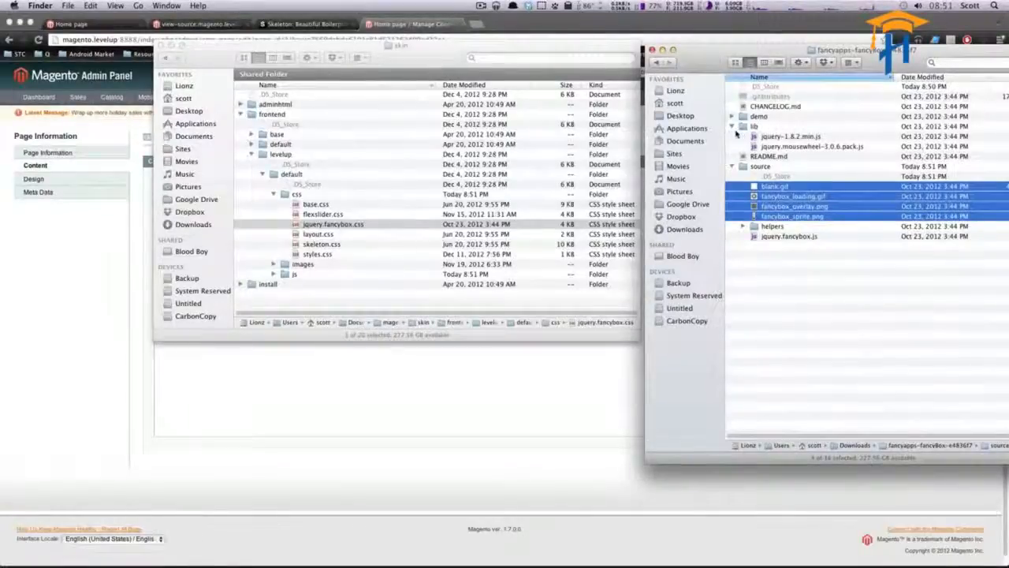
{"action": "left_click", "coordinate": [732, 117]}
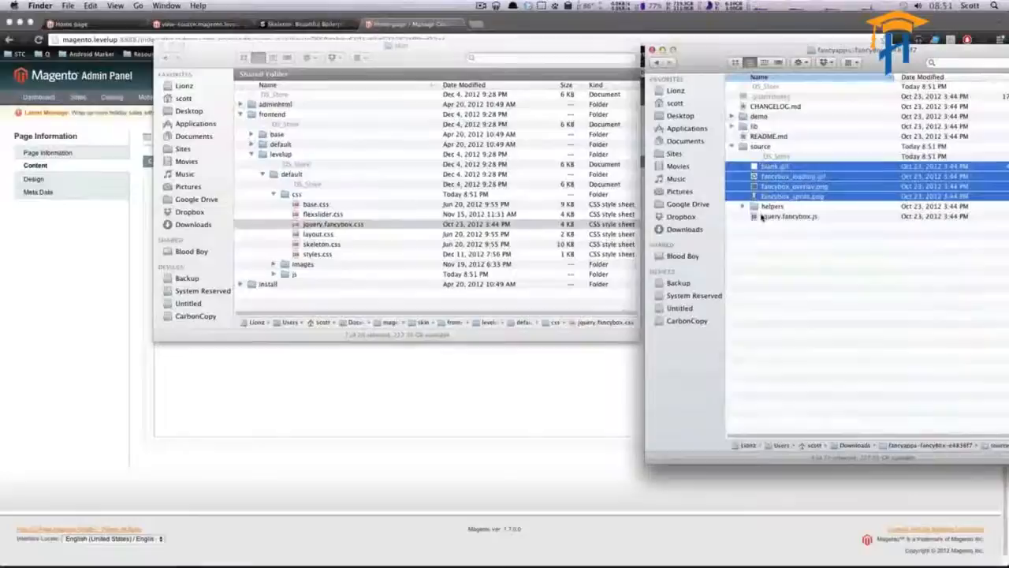
{"action": "left_click", "coordinate": [741, 205]}
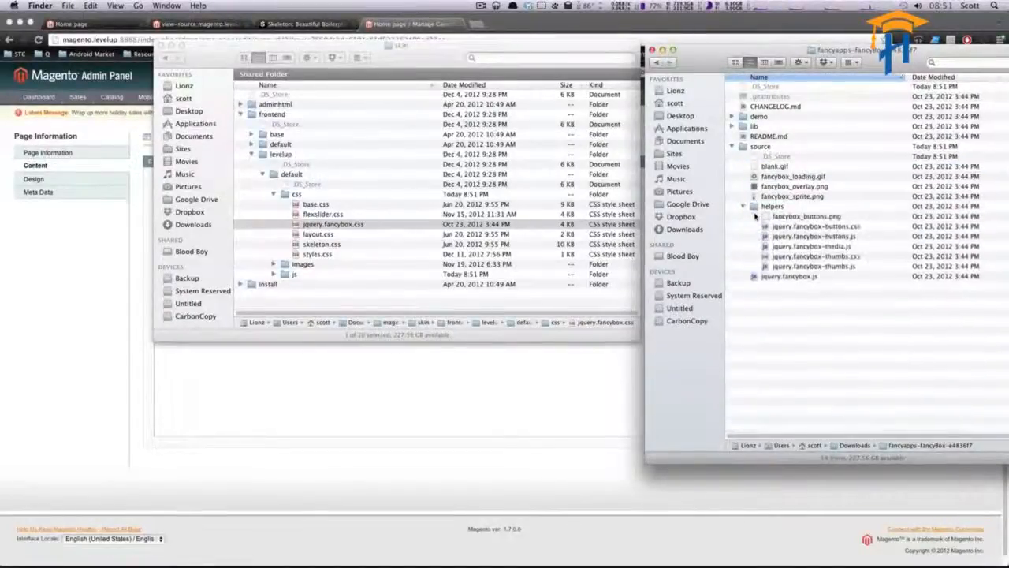
{"action": "left_click", "coordinate": [815, 255]}
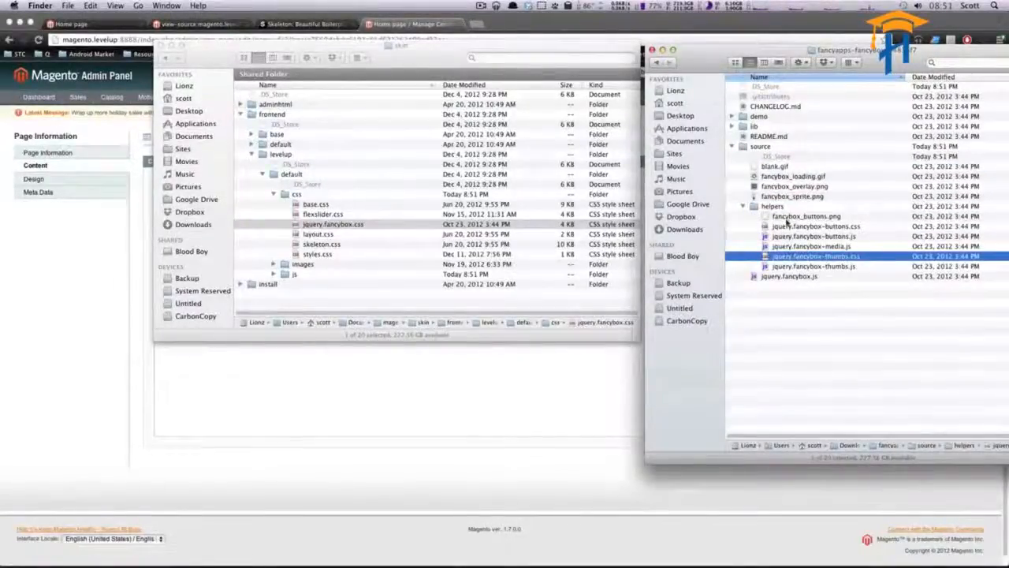
{"action": "left_click", "coordinate": [812, 246]}
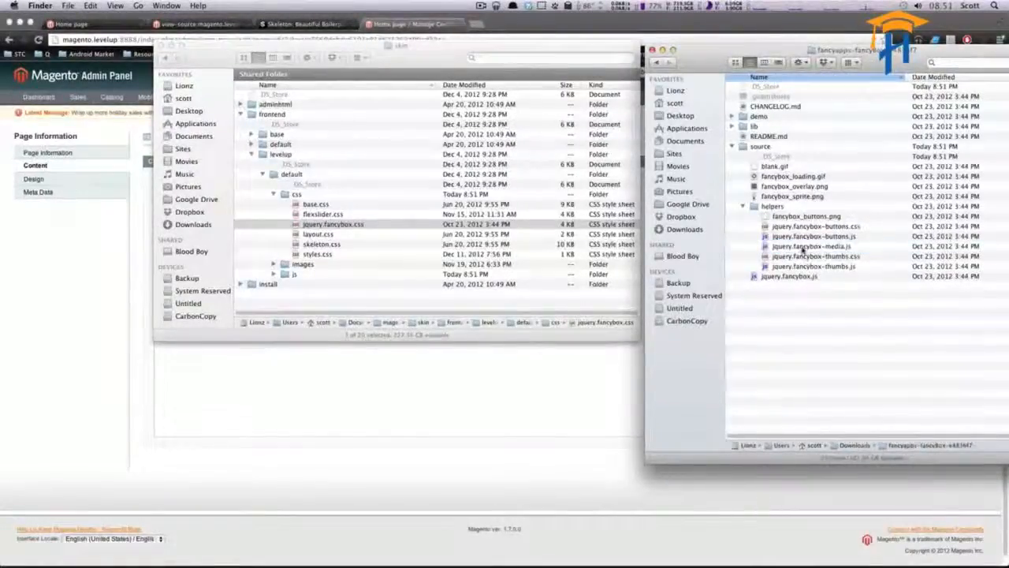
{"action": "left_click", "coordinate": [307, 274]}
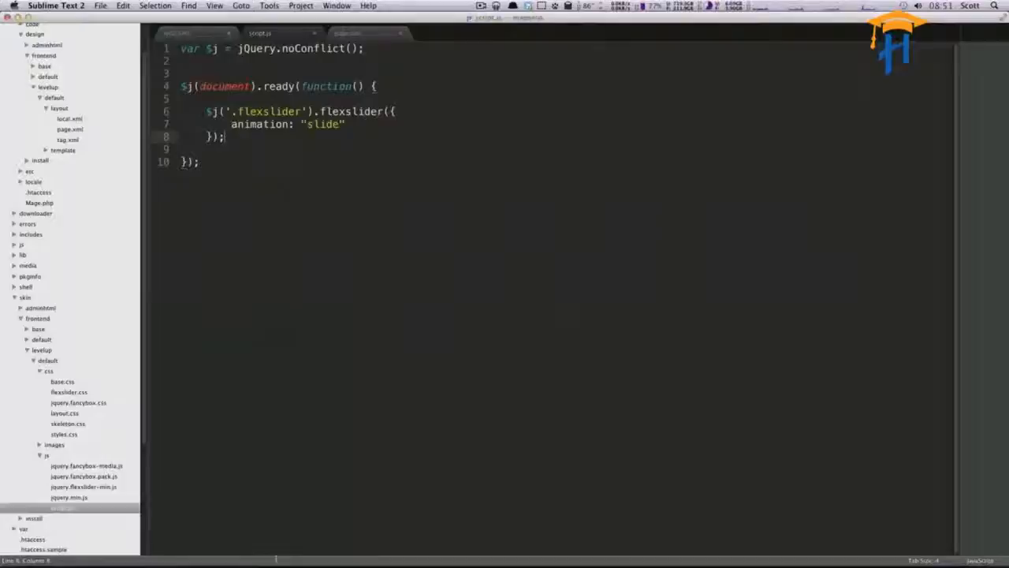
- Open local.xml and paste a duplicate of the addCss flexslider.css action below the original
{"action": "left_click", "coordinate": [363, 31]}
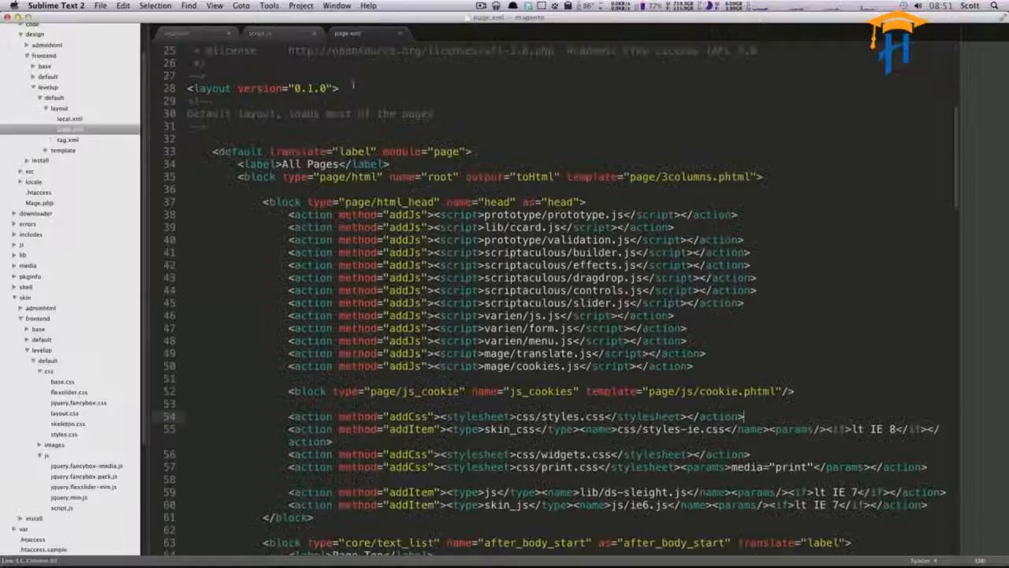
{"action": "left_click", "coordinate": [181, 33]}
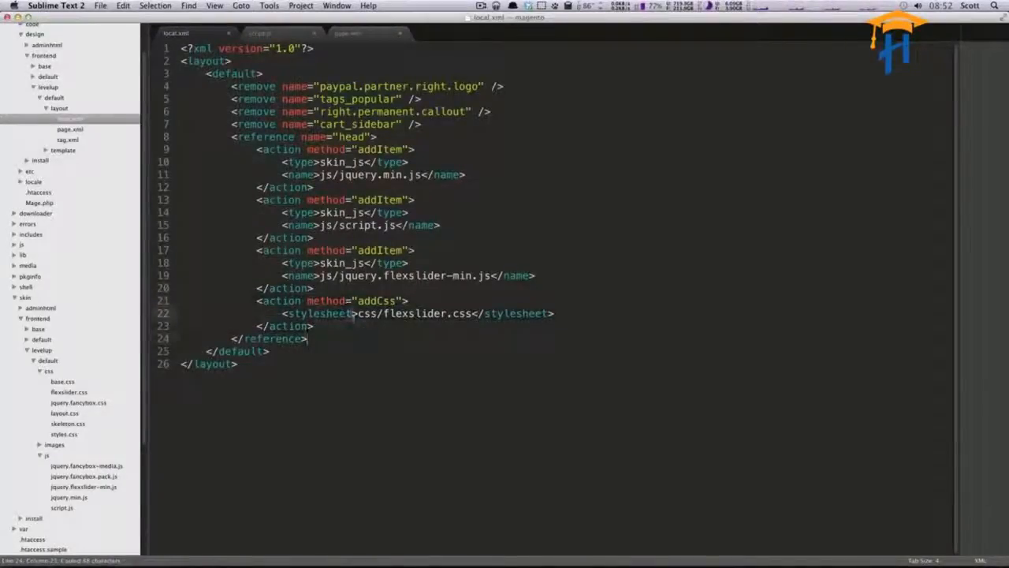
{"action": "key", "text": "enter"}
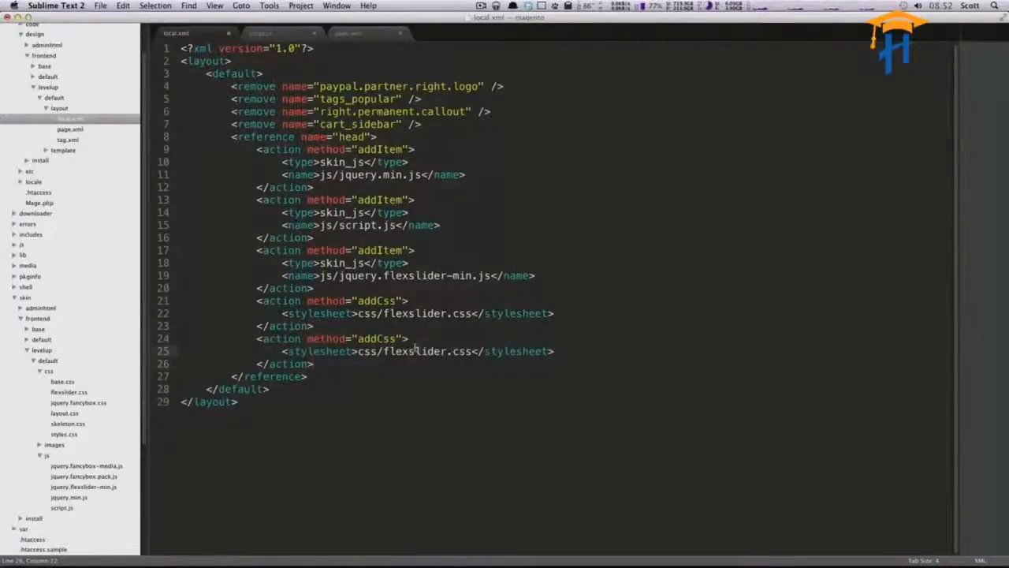
- Point the pasted addCss entry to css/jquery.fancybox.css and select the addItem script blocks to duplicate
{"action": "right_click", "coordinate": [413, 347]}
{"action": "type", "text": "jquery.fancybox"}
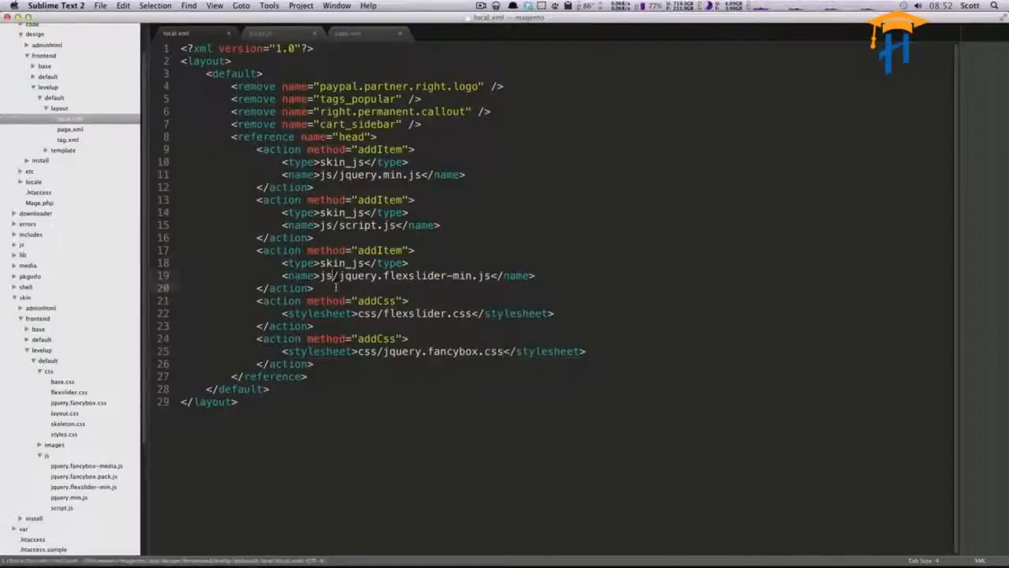
{"action": "left_click_drag", "start_coordinate": [256, 198], "coordinate": [313, 287]}
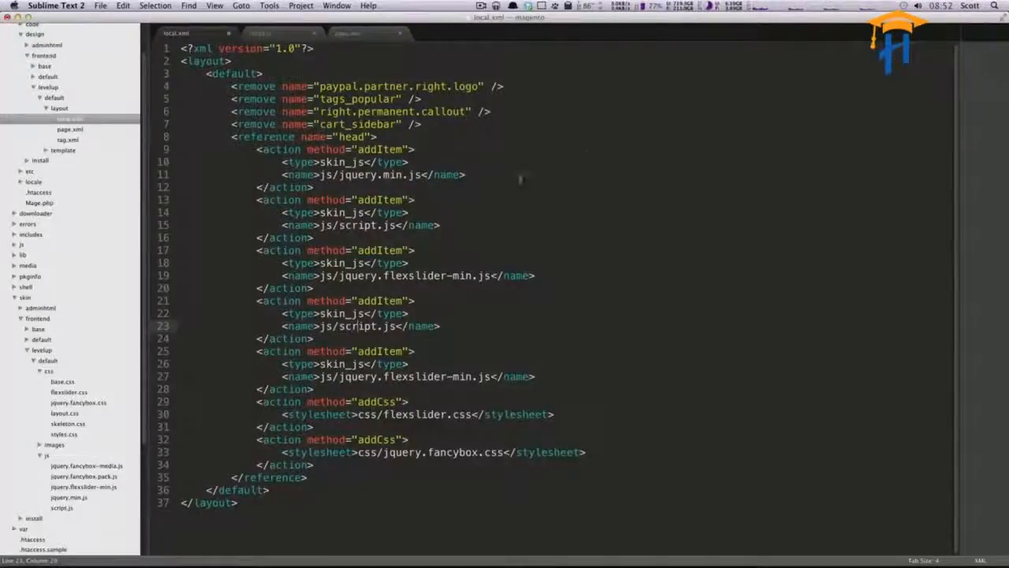
- Switch to Finder showing the theme's js folder with the fancyBox packed and media scripts
{"action": "left_click", "coordinate": [258, 280]}
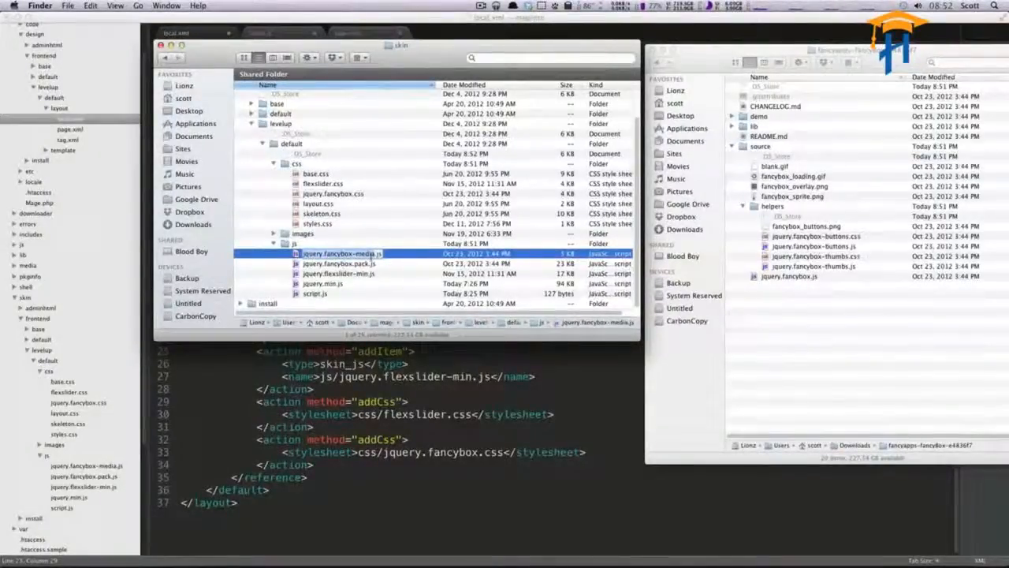
- Finish placing the fancyBox files in the skin js and css folders, then switch to the browser
{"action": "left_click", "coordinate": [339, 263]}
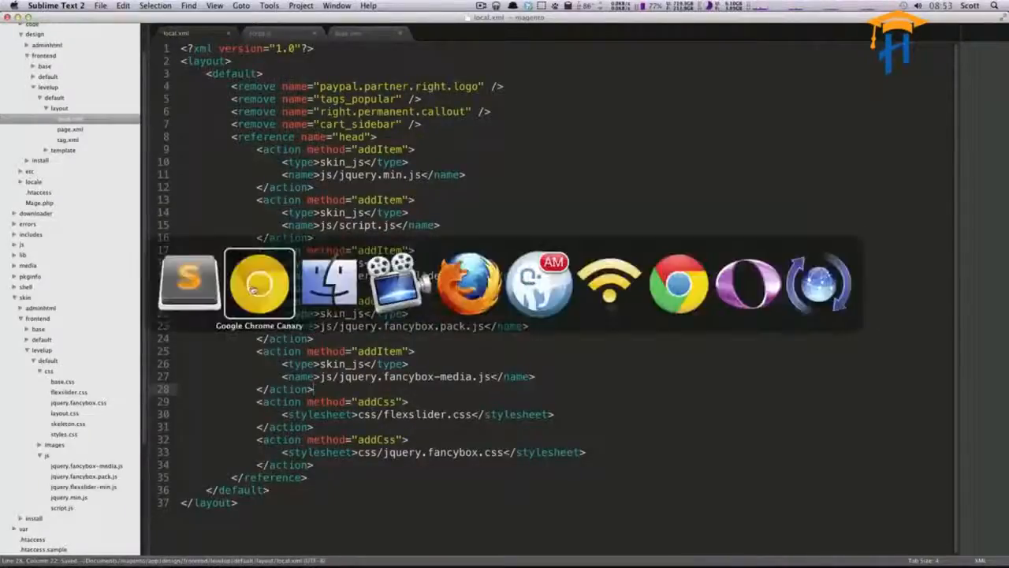
{"action": "left_click", "coordinate": [258, 284]}
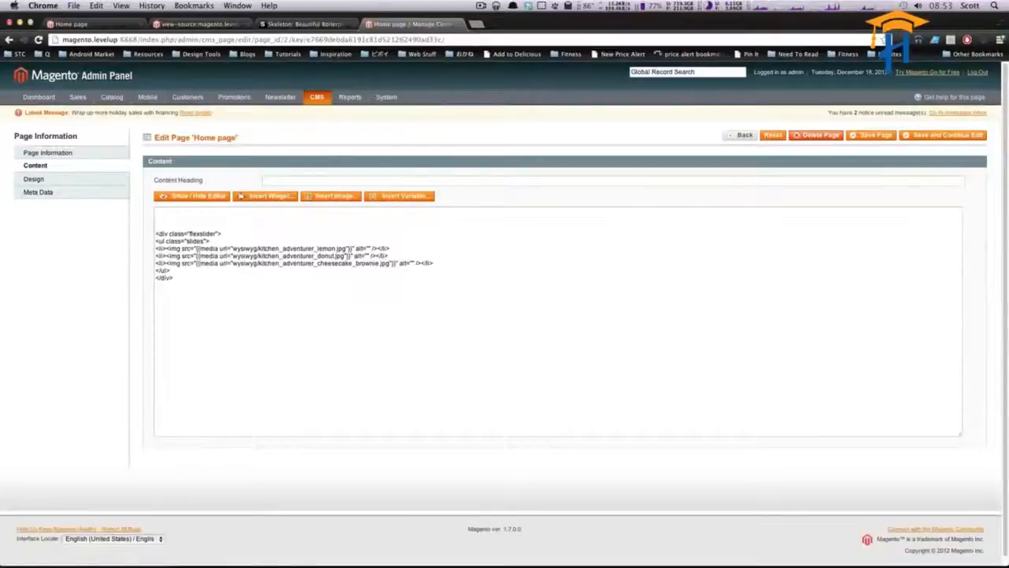
- Write an <h2><a href> YouTube link reading 'Watch Our Video' above the slider div in the Home page content
{"action": "type", "text": "<a href"}
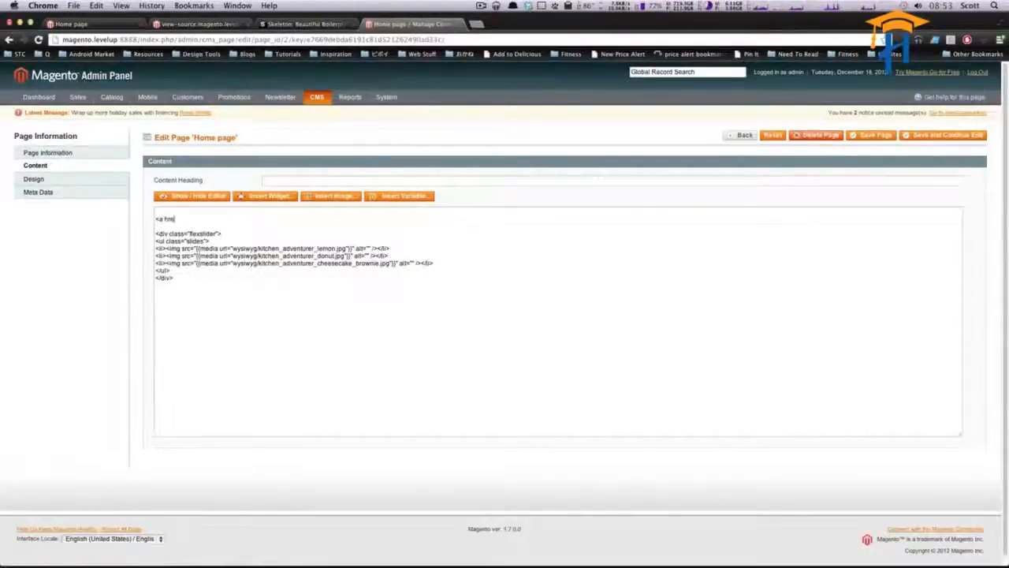
{"action": "type", "text": "=\""}
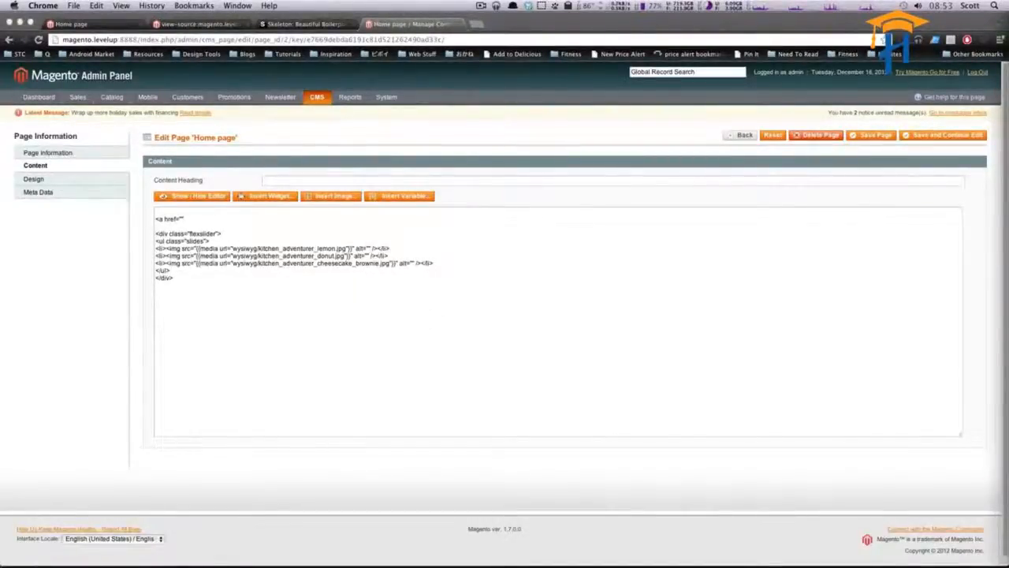
{"action": "type", "text": "{"}
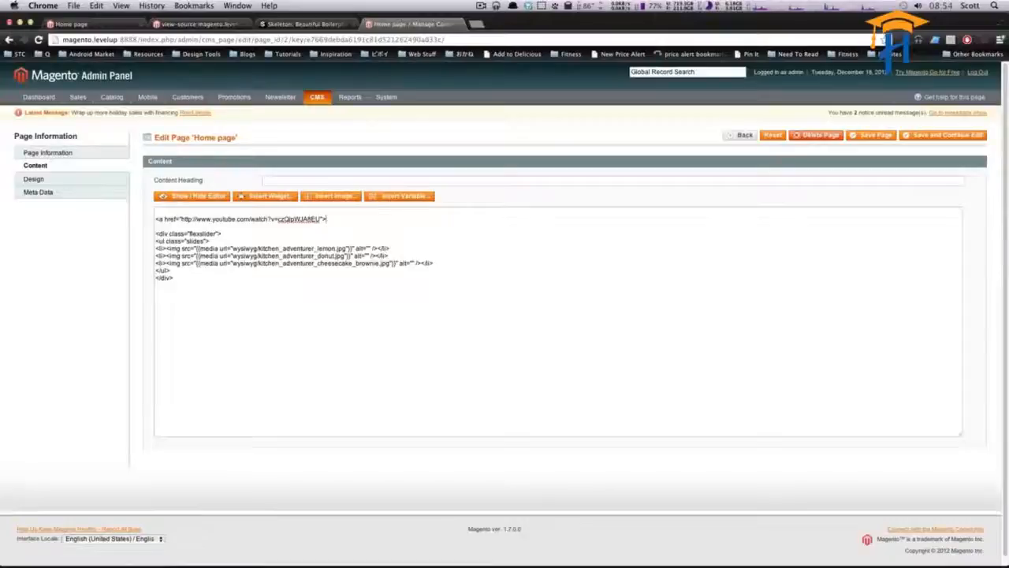
{"action": "type", "text": "Watch Our Video</a>"}
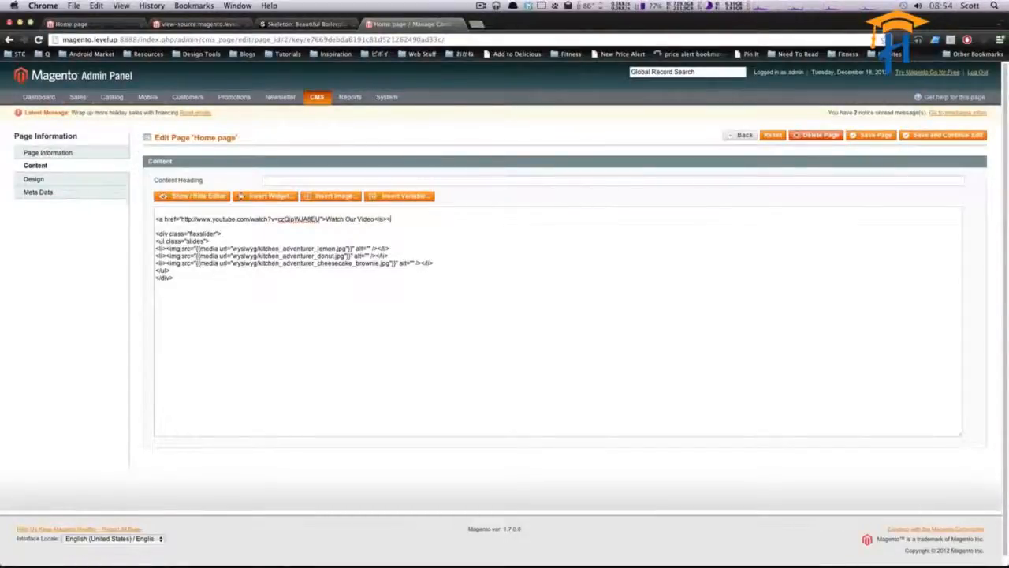
{"action": "type", "text": "</h2>"}
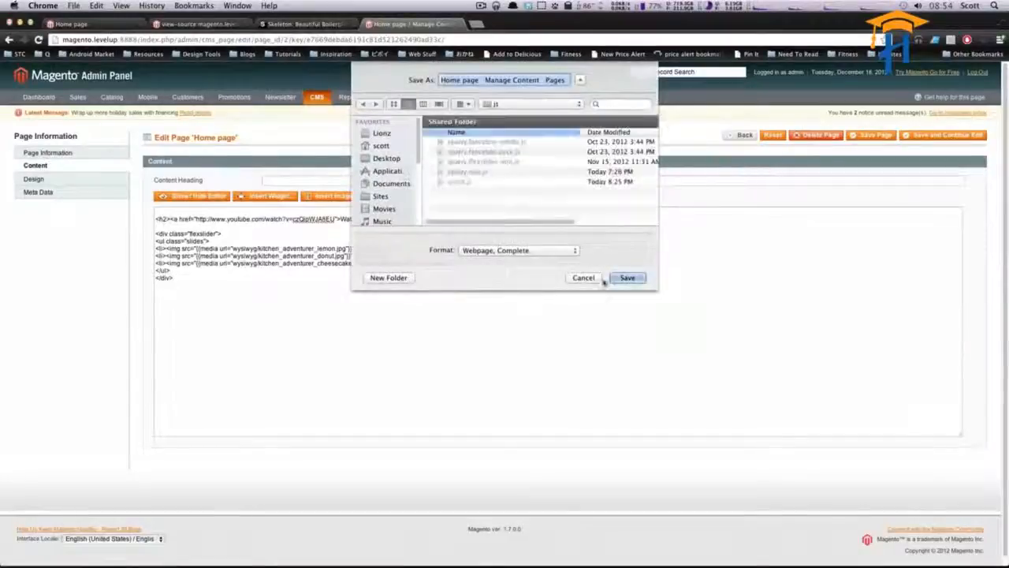
- Copy class="fancybox-media" from the fancyBox HTML example and add it to the link's <a> tag
{"action": "left_click", "coordinate": [583, 278]}
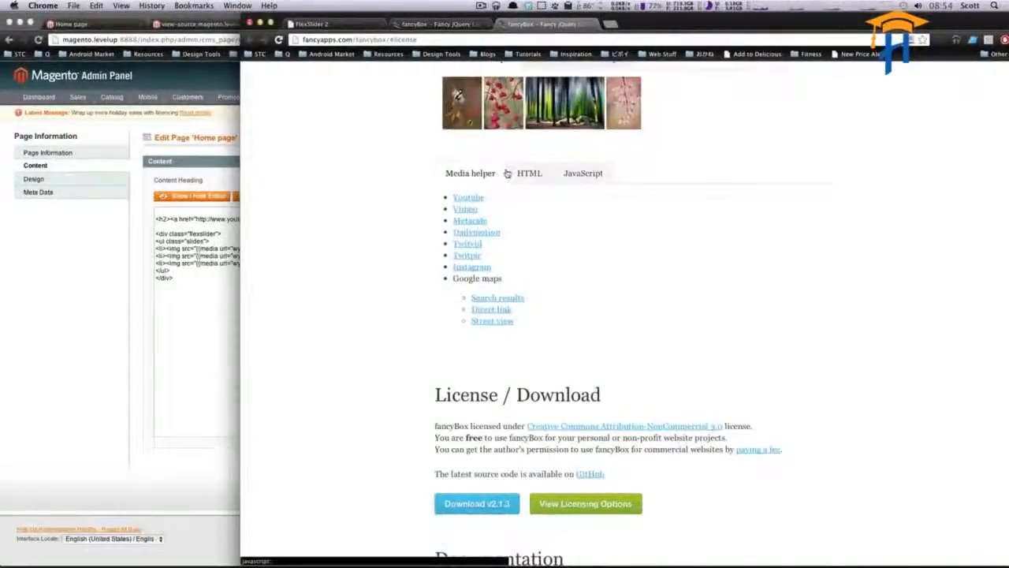
{"action": "left_click", "coordinate": [530, 172]}
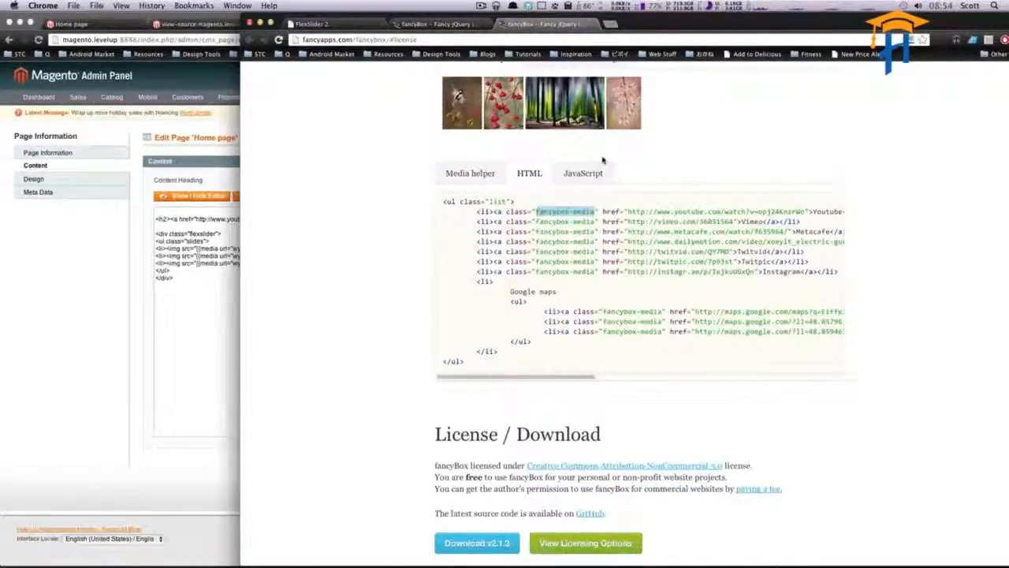
{"action": "left_click", "coordinate": [583, 172]}
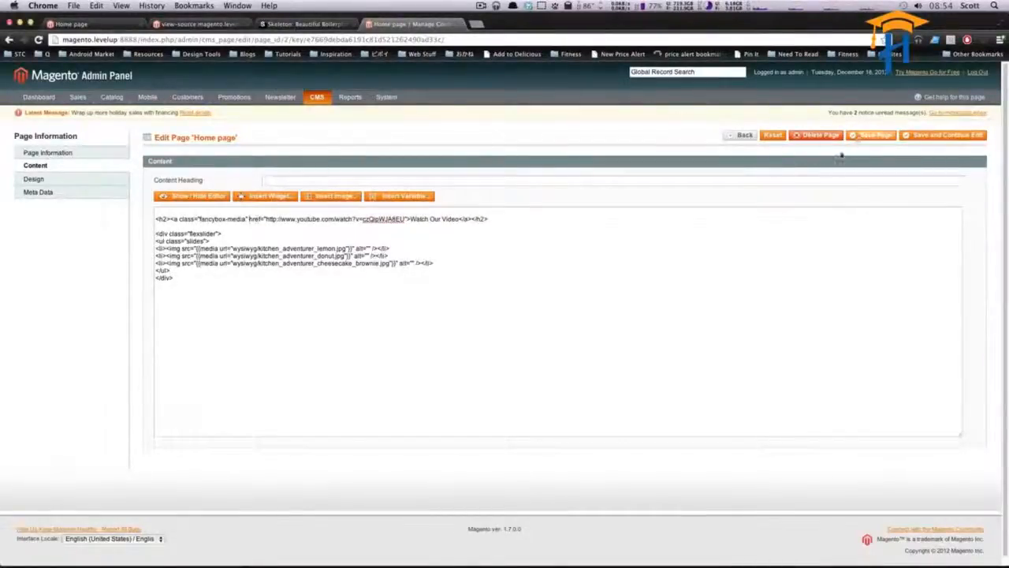
{"action": "left_click", "coordinate": [943, 135]}
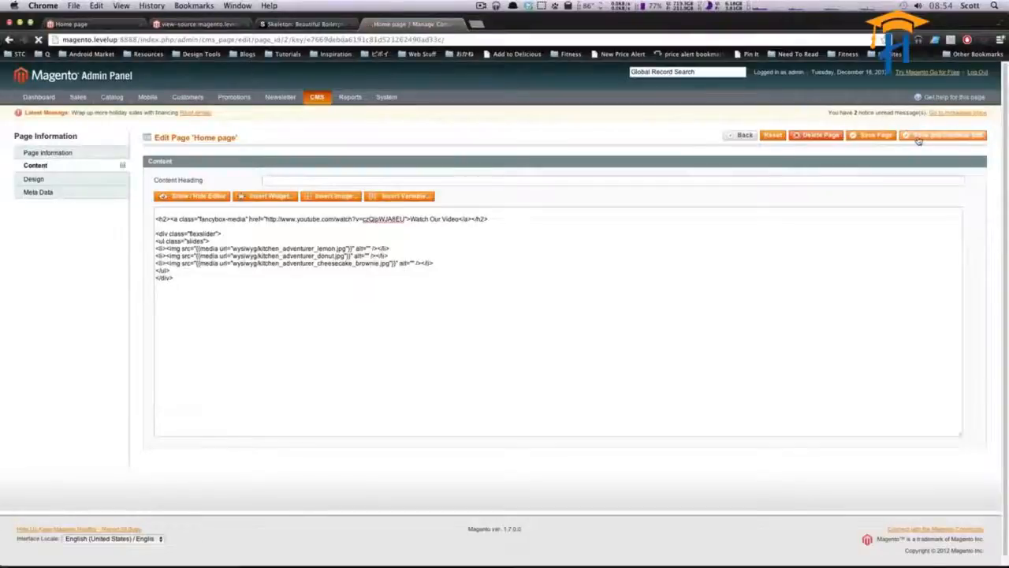
- Save the Home page and grab the fancyBox media initialisation example for script.js
{"action": "left_click", "coordinate": [943, 135]}
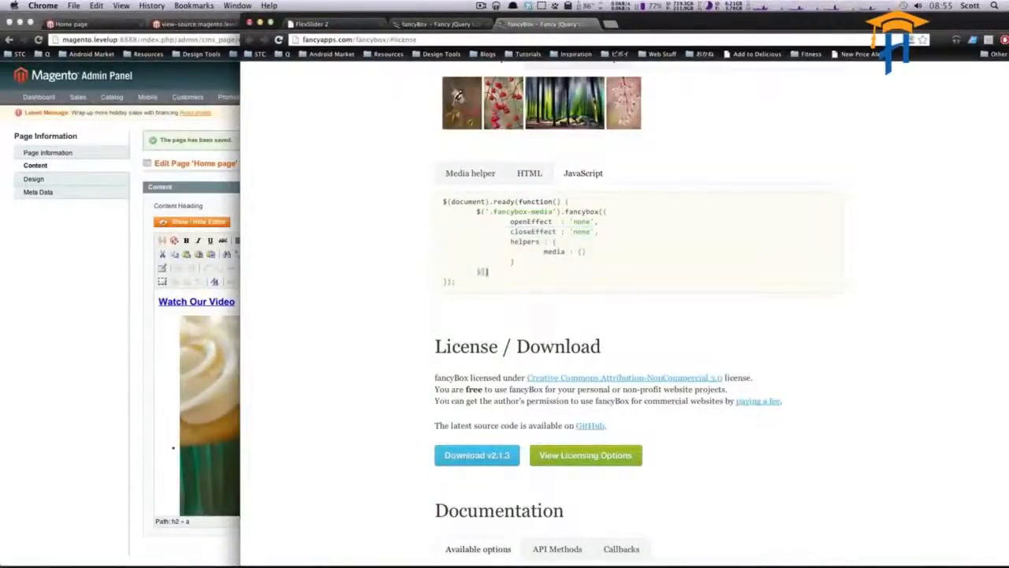
{"action": "left_click_drag", "start_coordinate": [476, 212], "coordinate": [488, 272]}
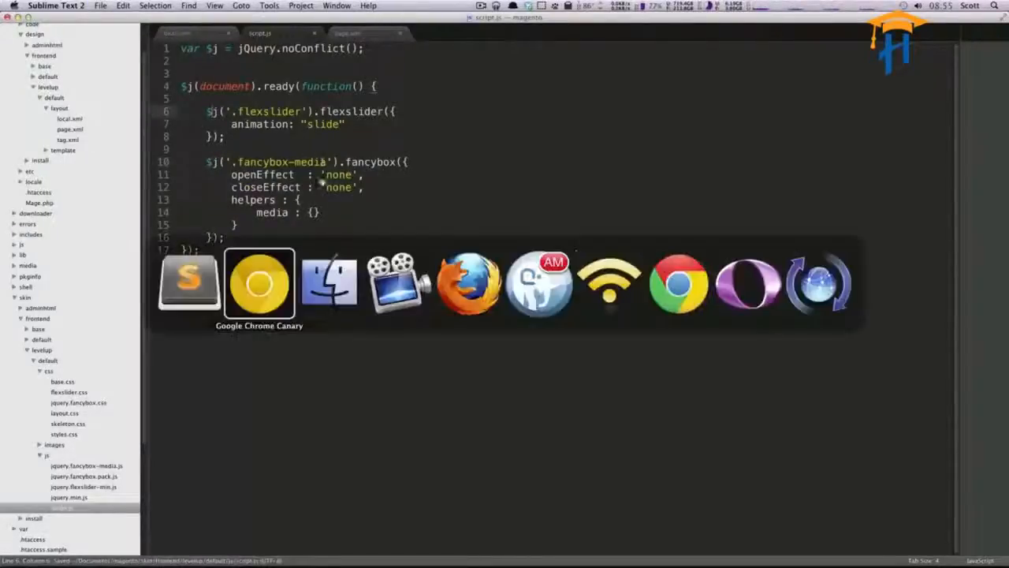
- Back in Chrome on the reloaded home page, launch 'Watch Our Video' and play the YouTube clip in the fancyBox overlay
{"action": "left_click", "coordinate": [258, 282]}
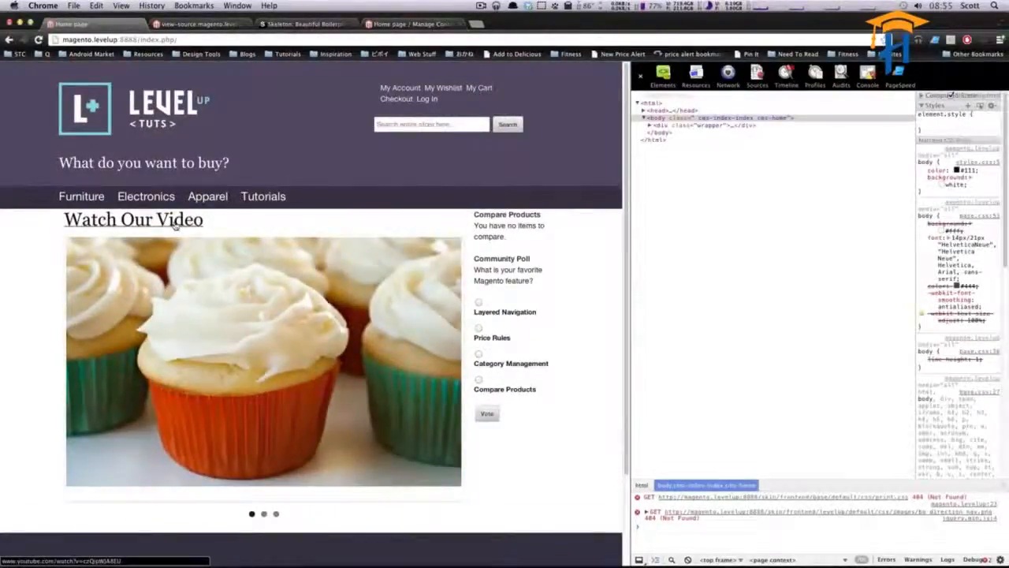
{"action": "left_click", "coordinate": [133, 219]}
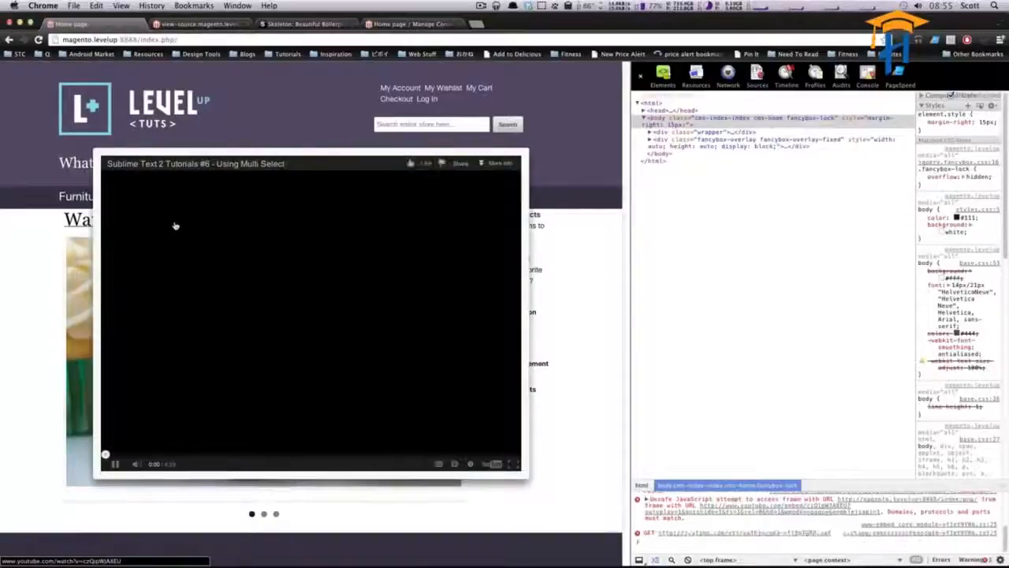
{"action": "left_click", "coordinate": [113, 463]}
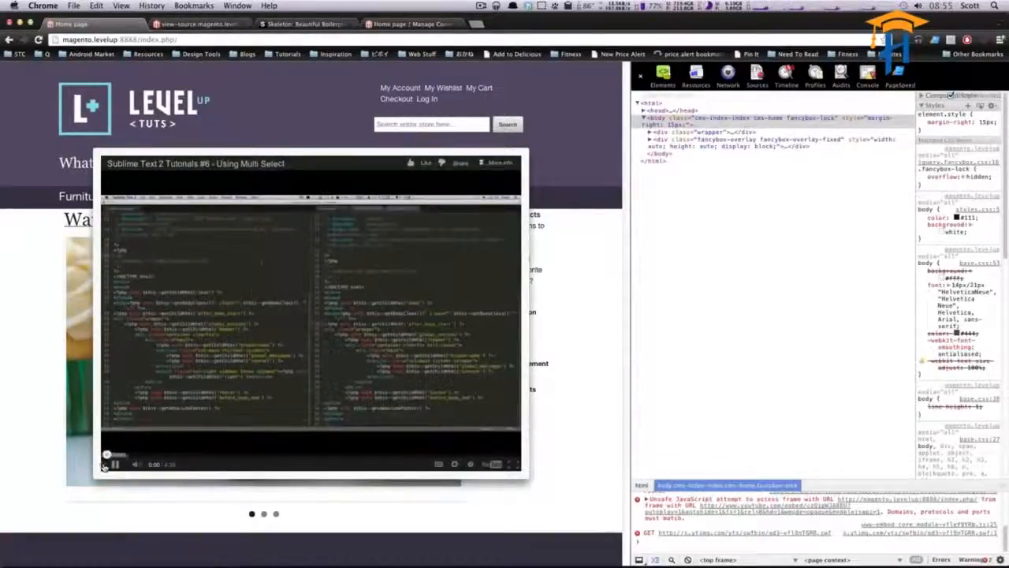
{"action": "left_click", "coordinate": [113, 463]}
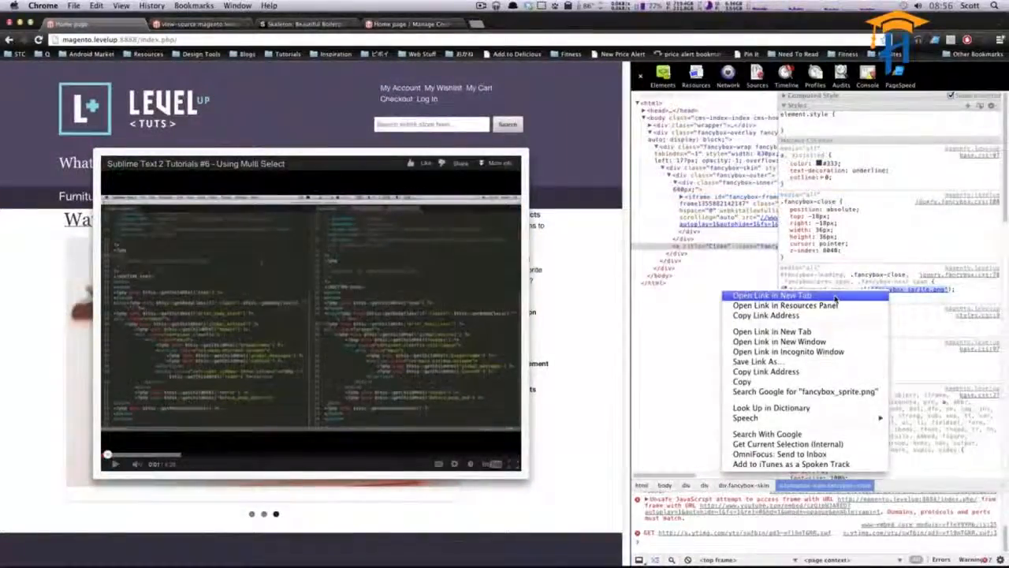
- View fancybox_sprite.png alone to find it 404s, close the lightbox and widen the page beside DevTools
{"action": "left_click", "coordinate": [772, 295]}
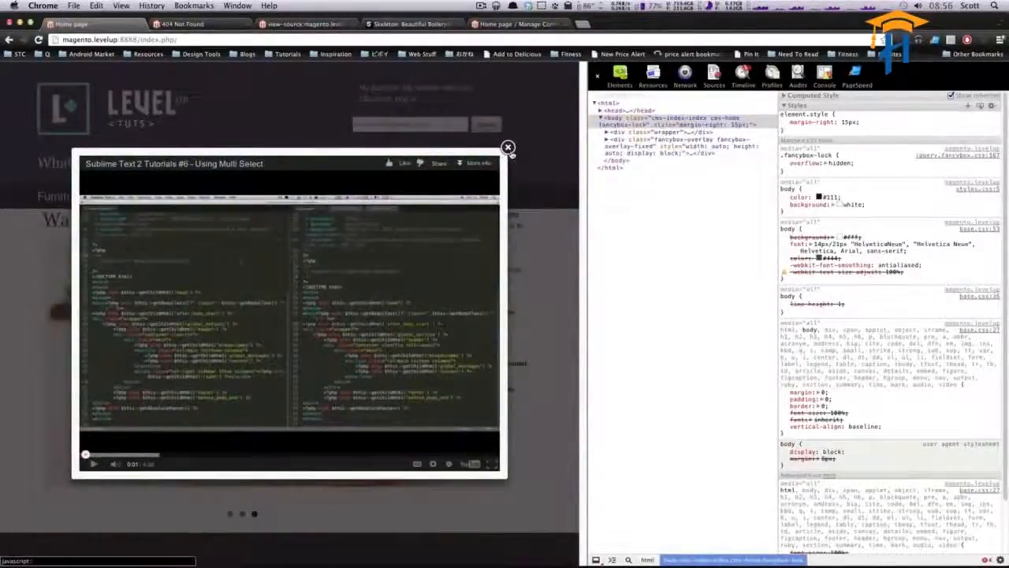
{"action": "left_click", "coordinate": [508, 149]}
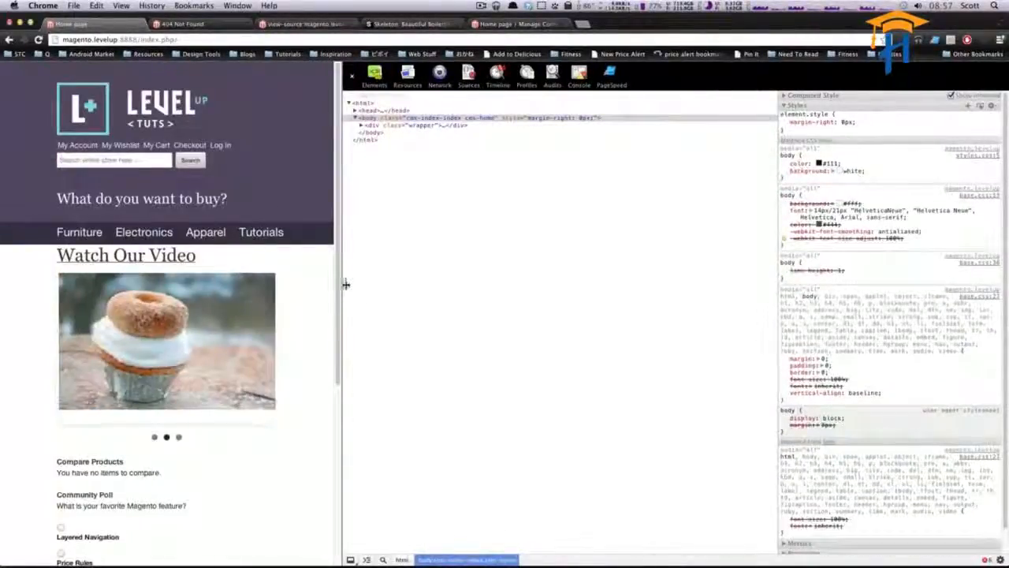
{"action": "left_click_drag", "start_coordinate": [344, 284], "coordinate": [706, 283]}
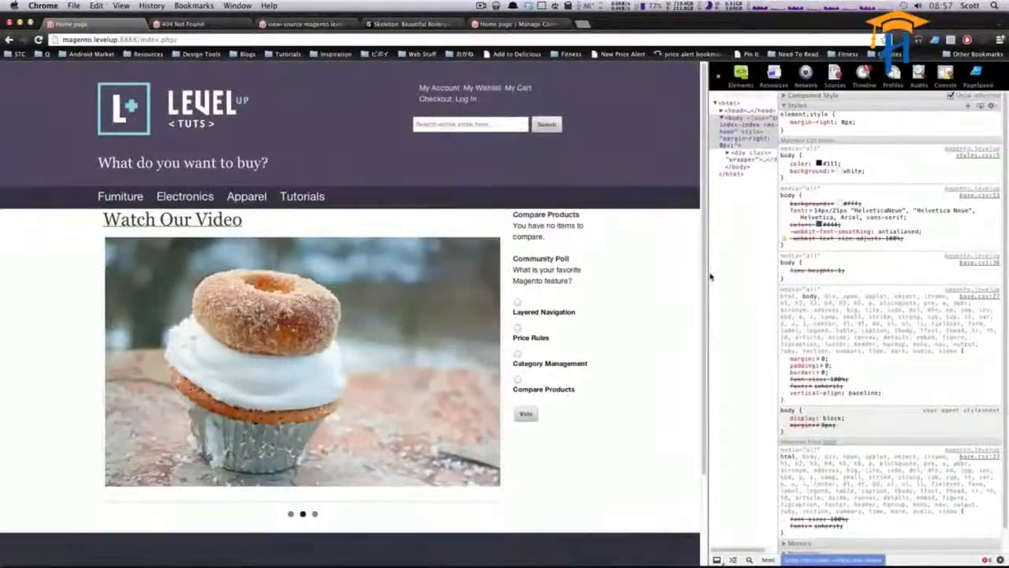